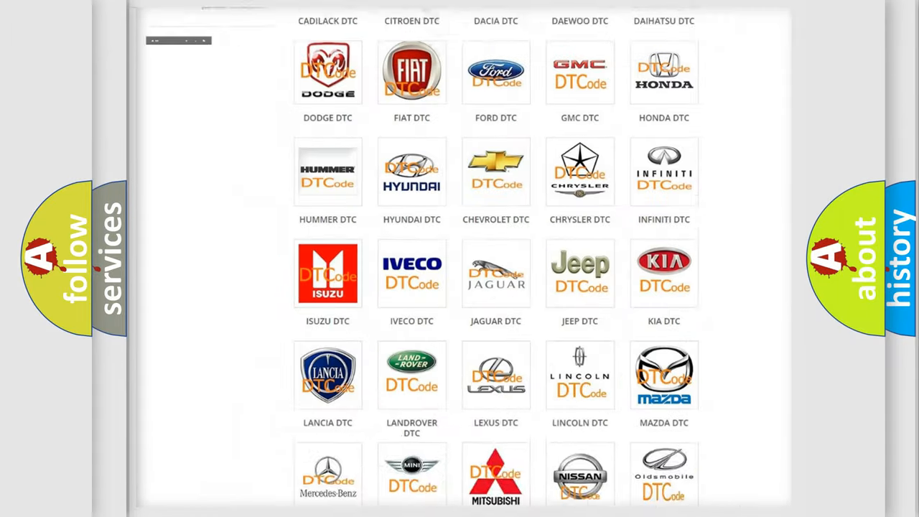
# Open the Fiat DTC trouble code list from the car brand grid
pyautogui.scroll(3)
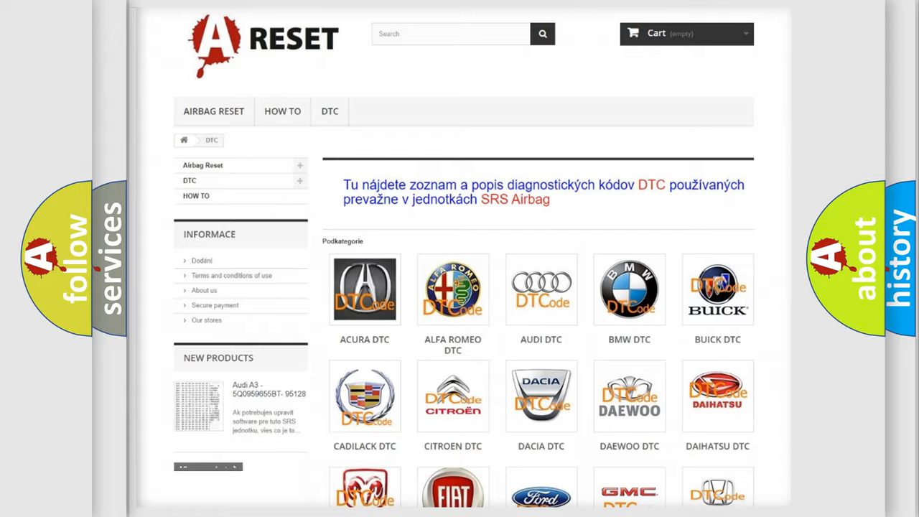
pyautogui.scroll(-3)
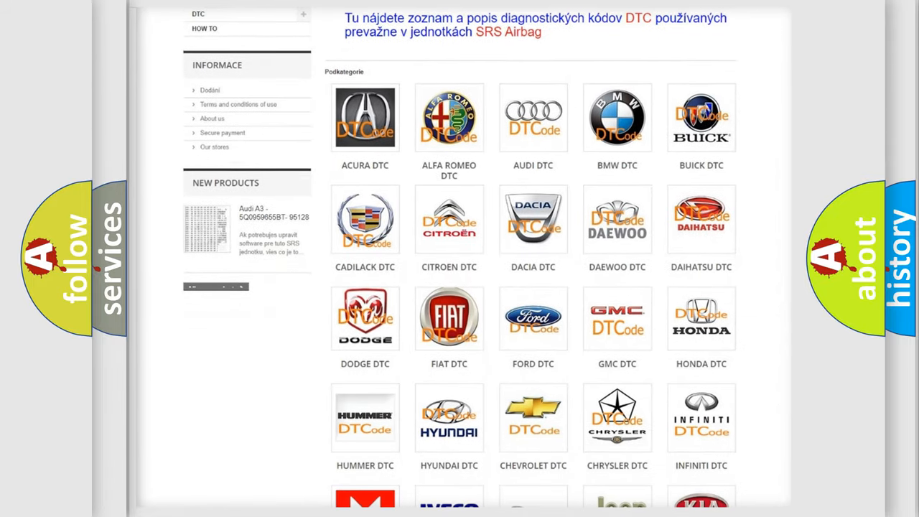
pyautogui.moveTo(448, 316)
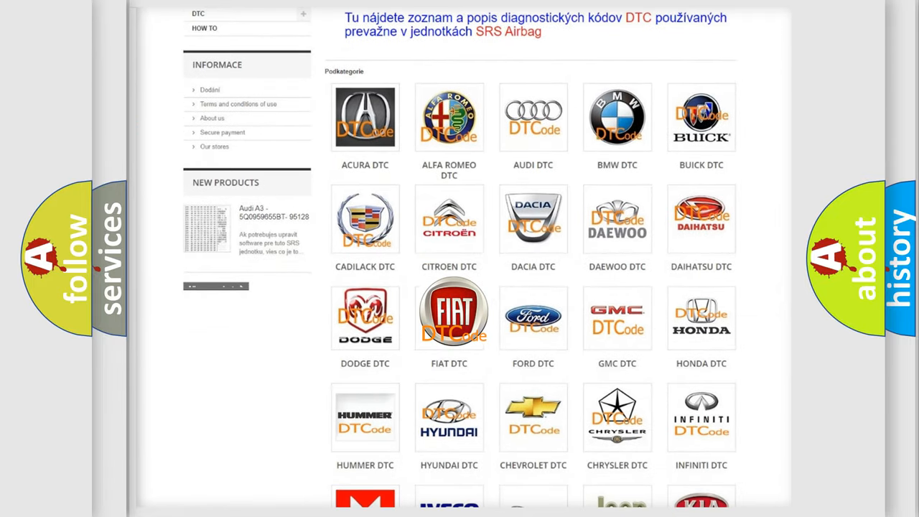
pyautogui.click(448, 313)
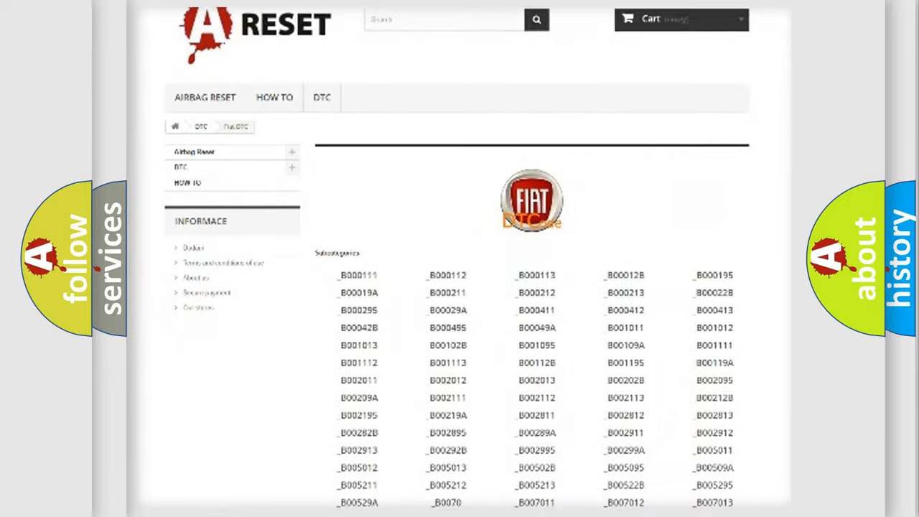
pyautogui.scroll(-3)
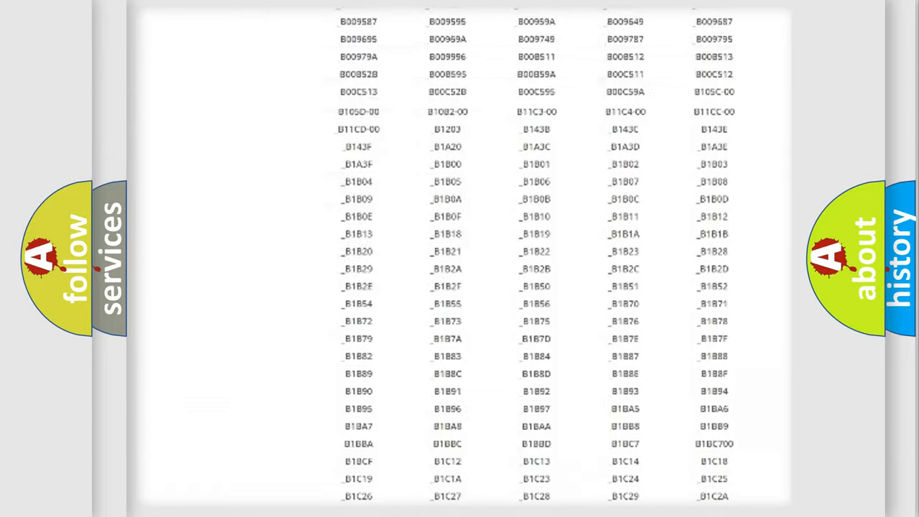
pyautogui.scroll(3)
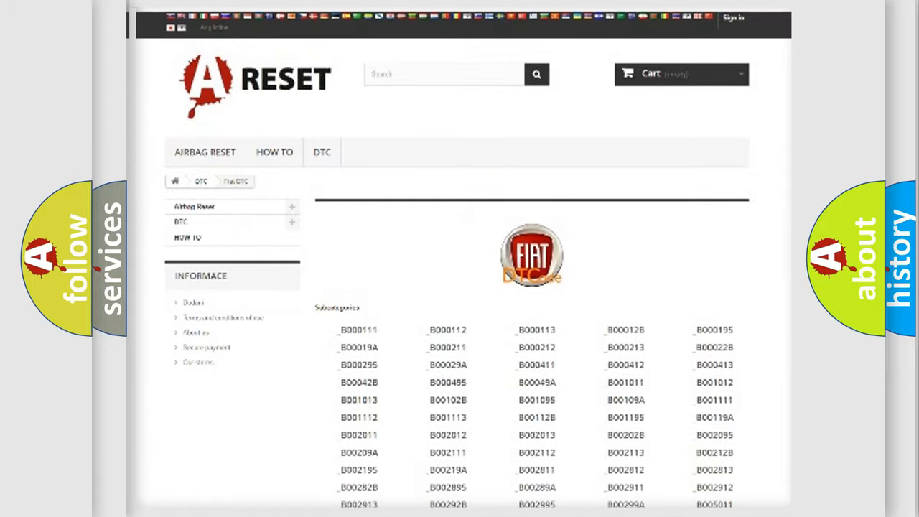